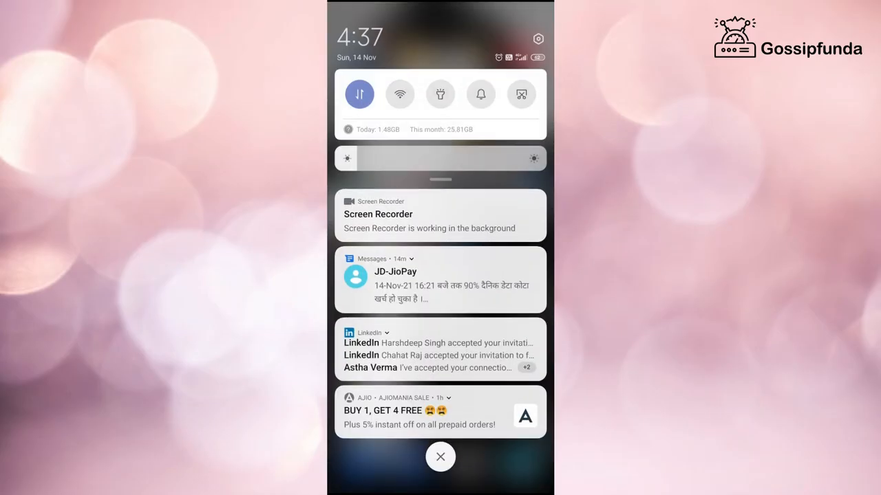
# - From the notification shade reach Settings, check About phone, then start a settings search
pyautogui.click(538, 38)
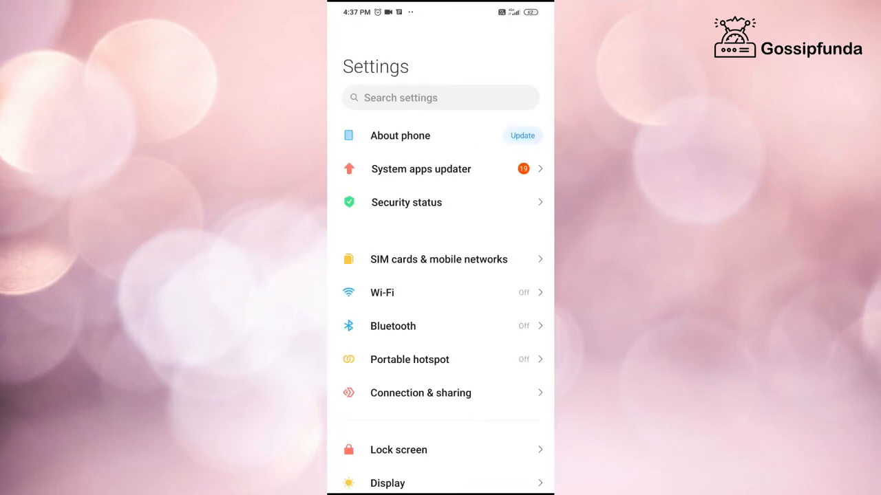
pyautogui.click(399, 137)
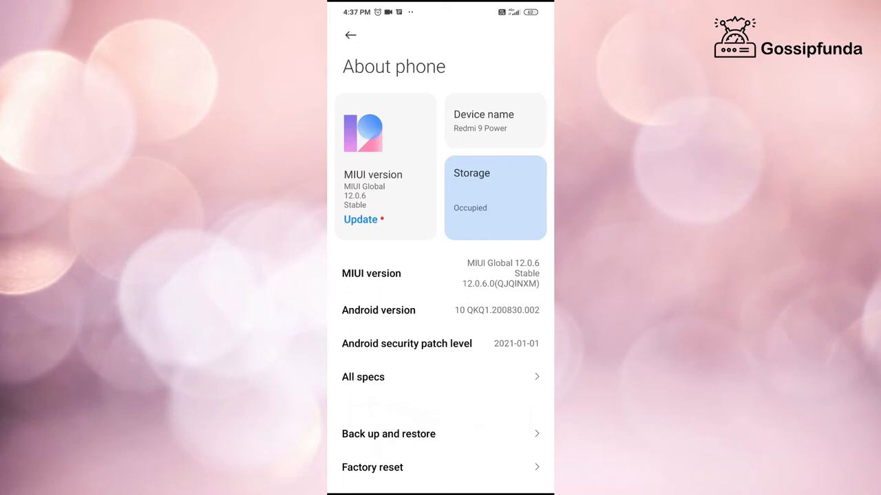
pyautogui.click(373, 190)
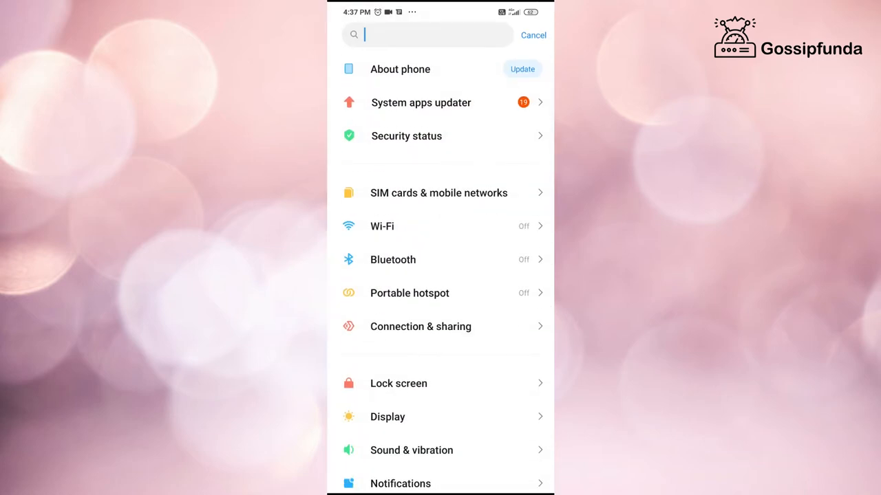
# - Search 'dev' and go to the Developer options page
pyautogui.write('developer o')
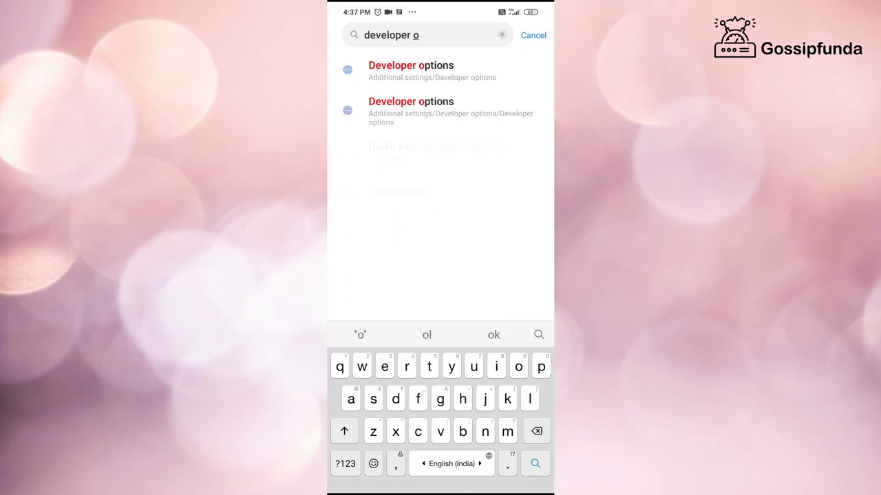
pyautogui.click(410, 101)
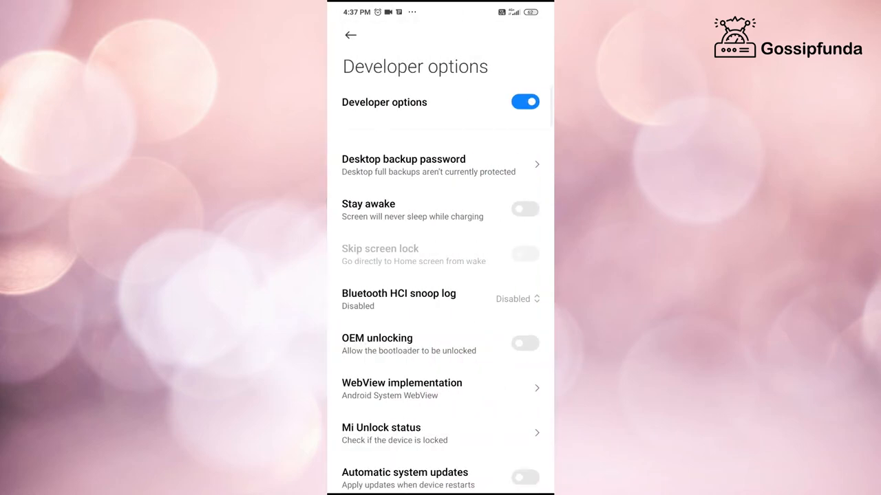
# - Scroll down Developer options until the Smallest width setting (392 dp) is in view
pyautogui.scroll(-3)
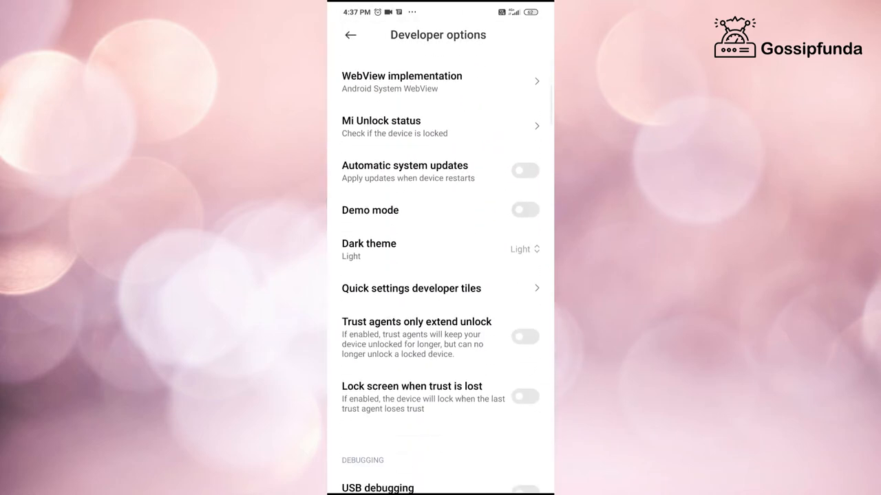
pyautogui.scroll(-3)
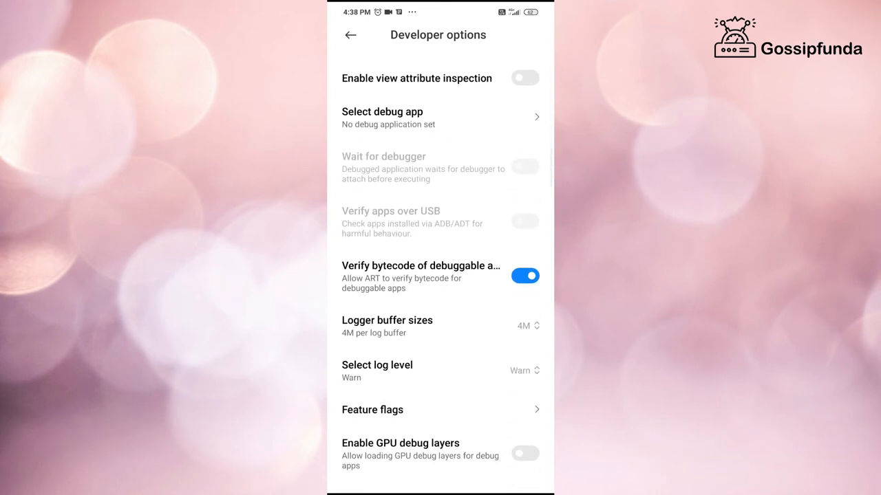
pyautogui.scroll(-3)
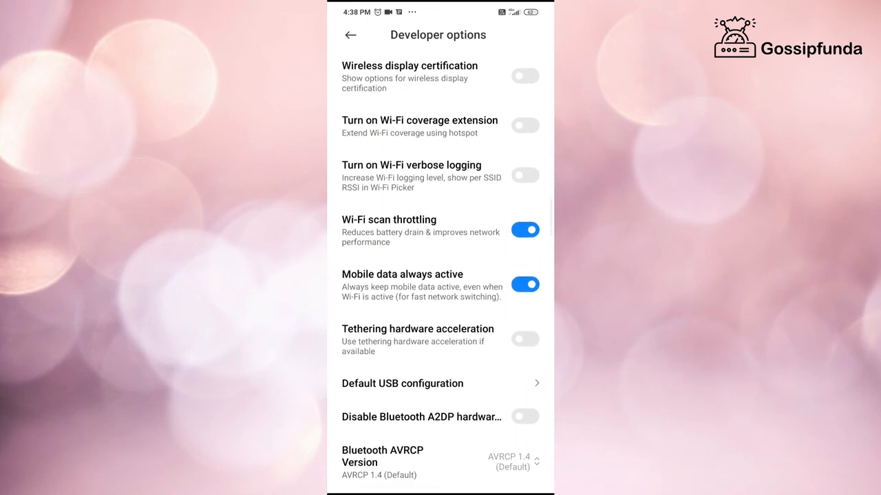
pyautogui.scroll(-3)
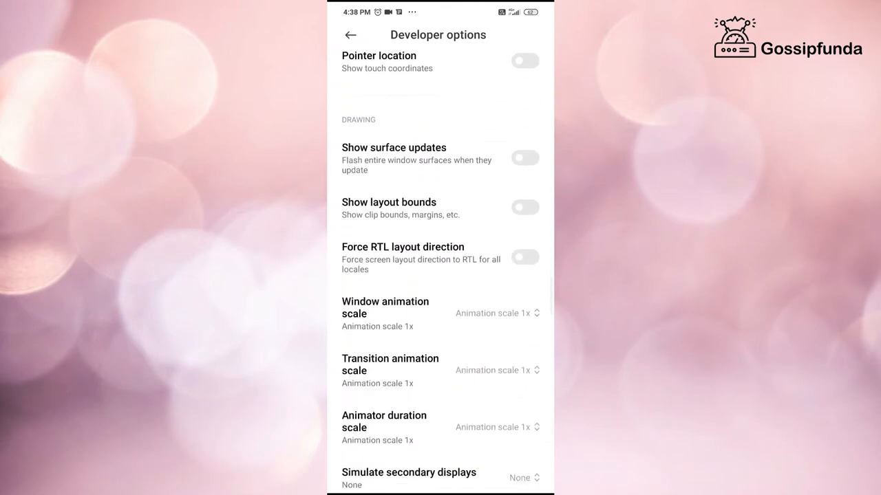
pyautogui.scroll(-3)
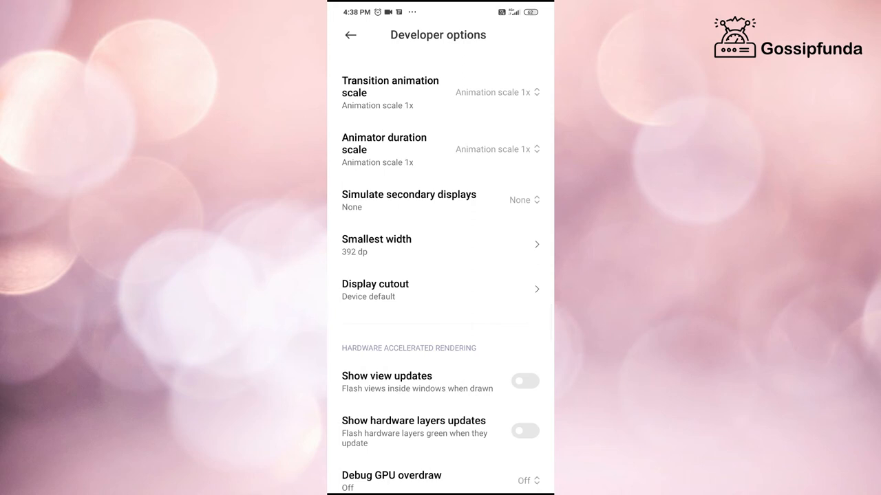
# - Set Smallest width to 500 dp, then to 292 dp
pyautogui.click(377, 245)
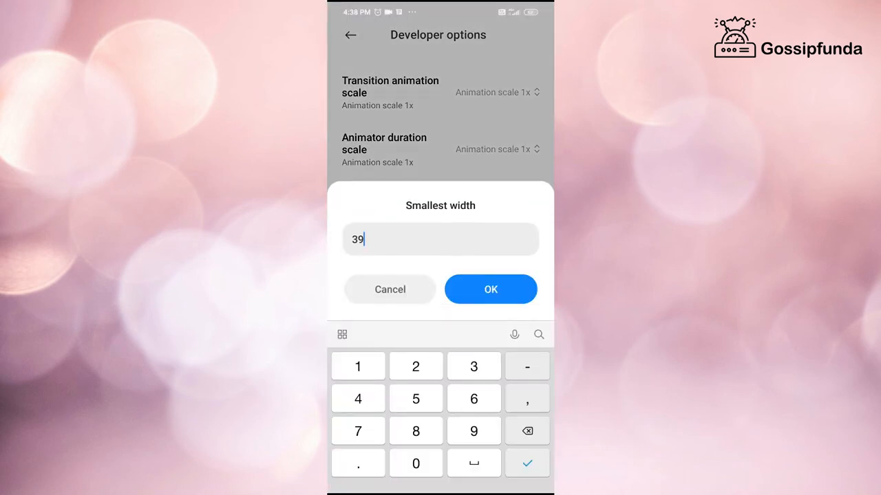
pyautogui.write('500')
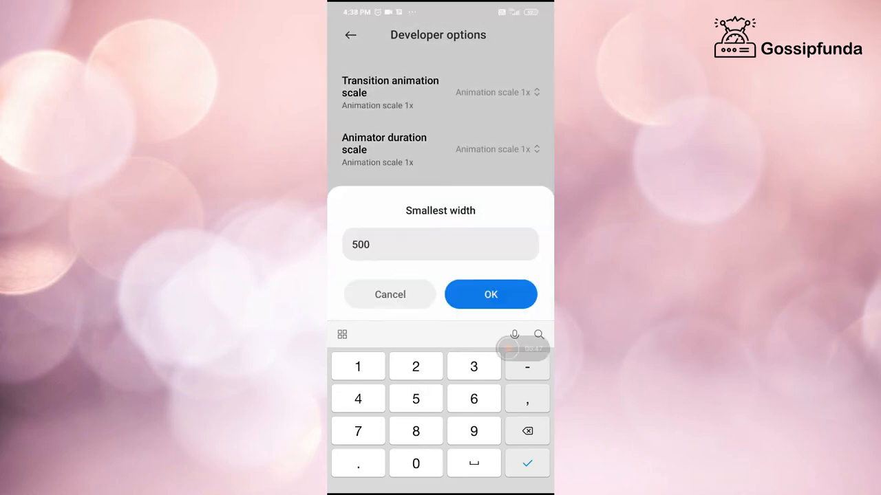
pyautogui.click(490, 295)
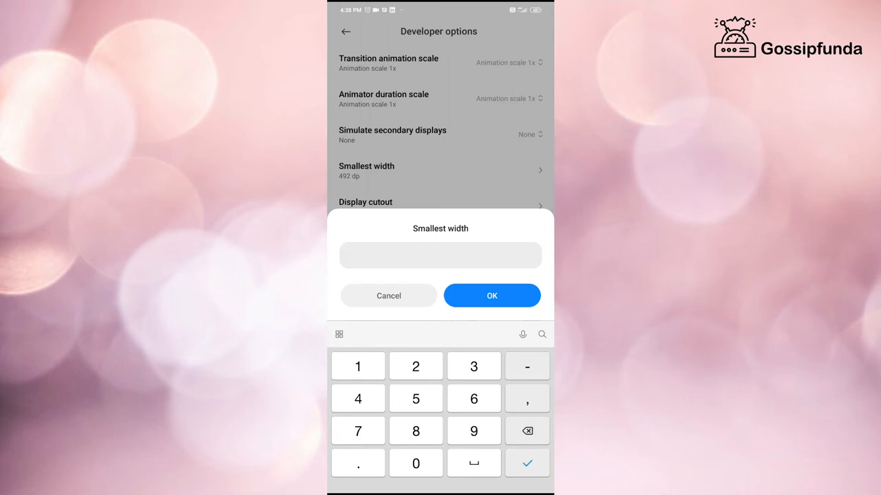
pyautogui.write('292')
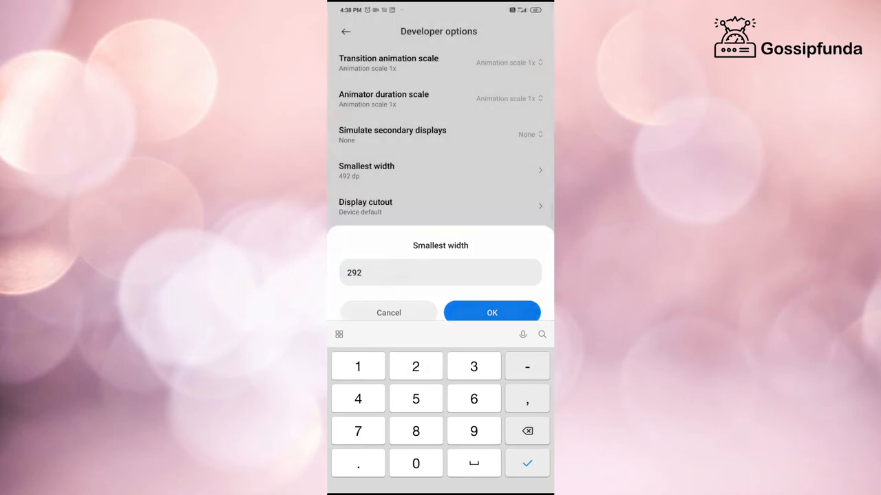
pyautogui.click(491, 312)
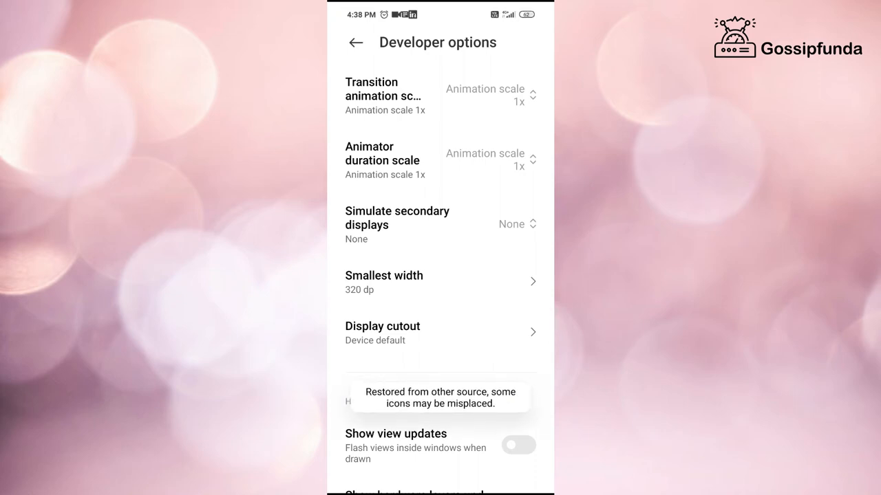
# - Restore Smallest width to the original 392 dp
pyautogui.click(384, 282)
pyautogui.write('3')
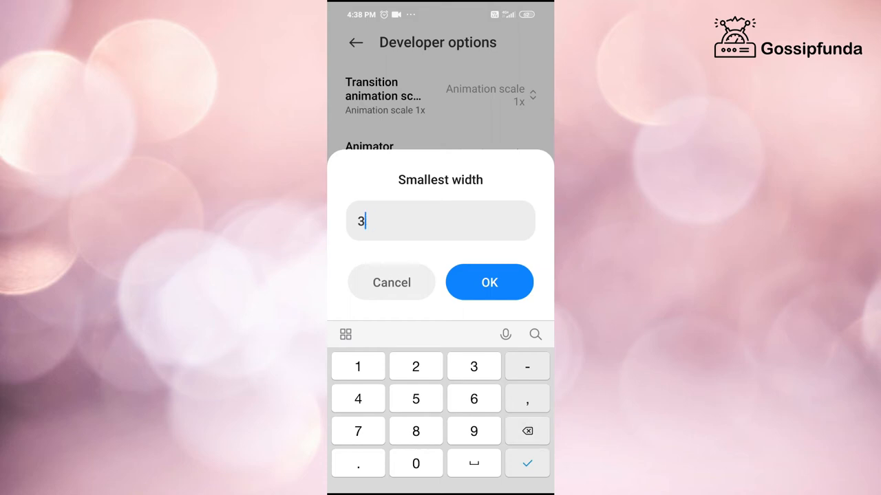
pyautogui.write('92')
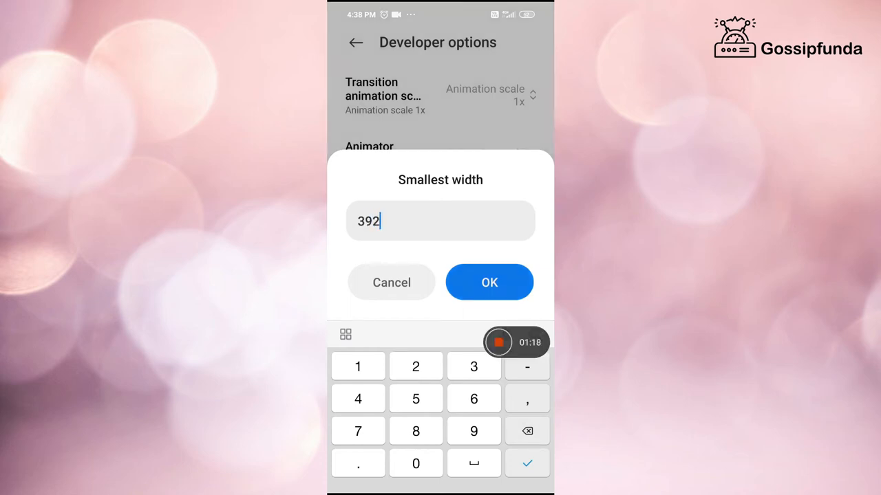
pyautogui.click(490, 282)
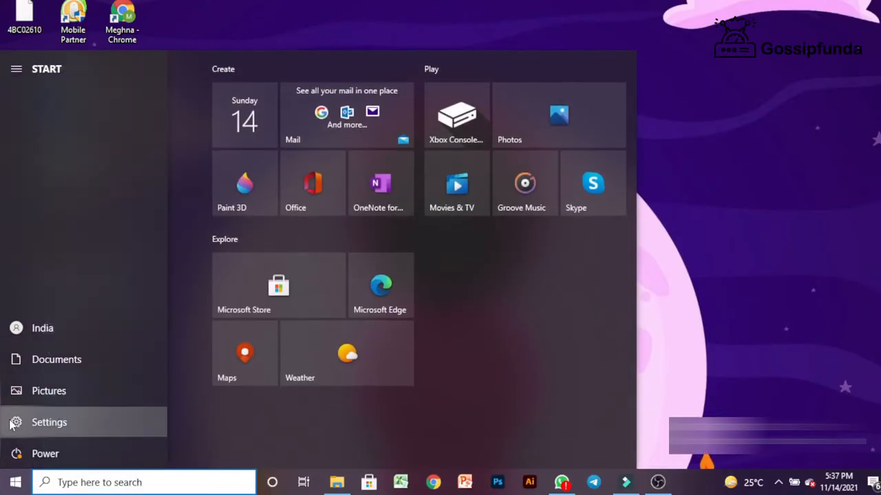
# - Reach the Windows 10 Display settings via Start > Settings > System
pyautogui.click(50, 421)
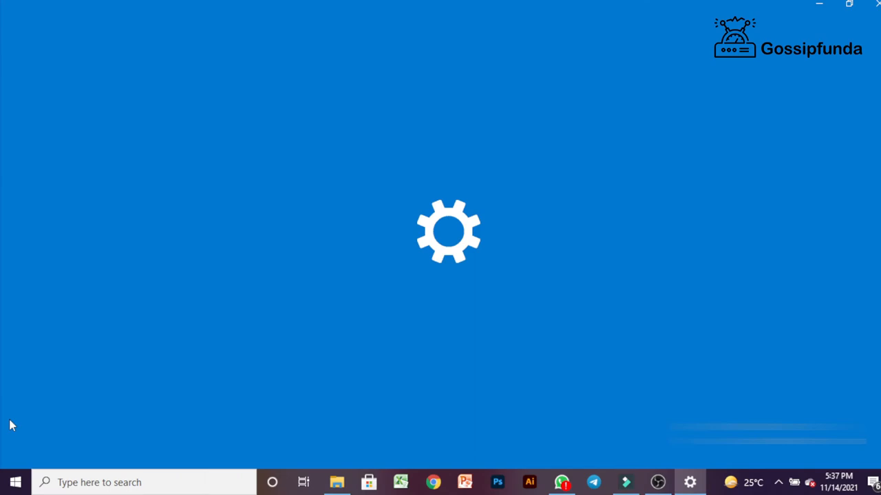
pyautogui.click(688, 482)
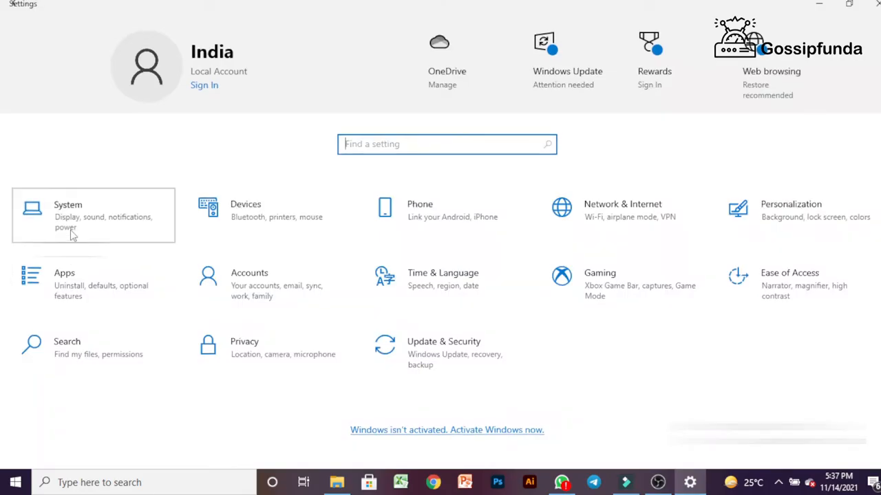
pyautogui.click(67, 204)
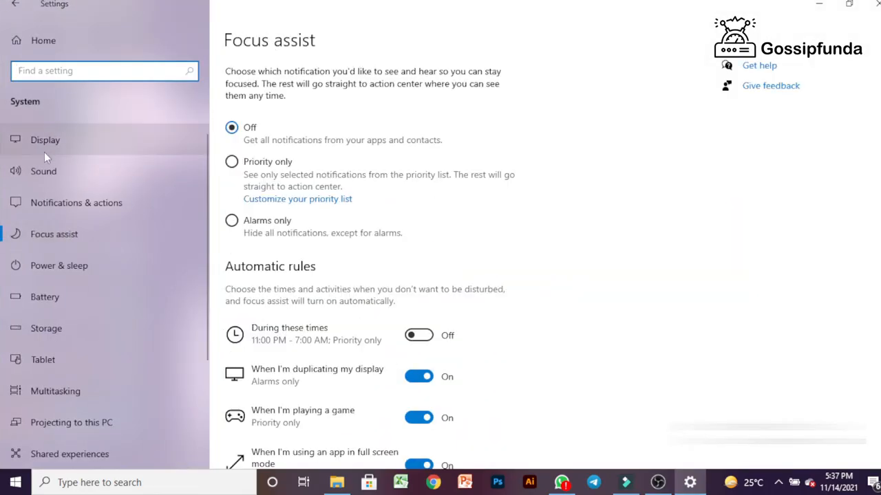
pyautogui.click(44, 141)
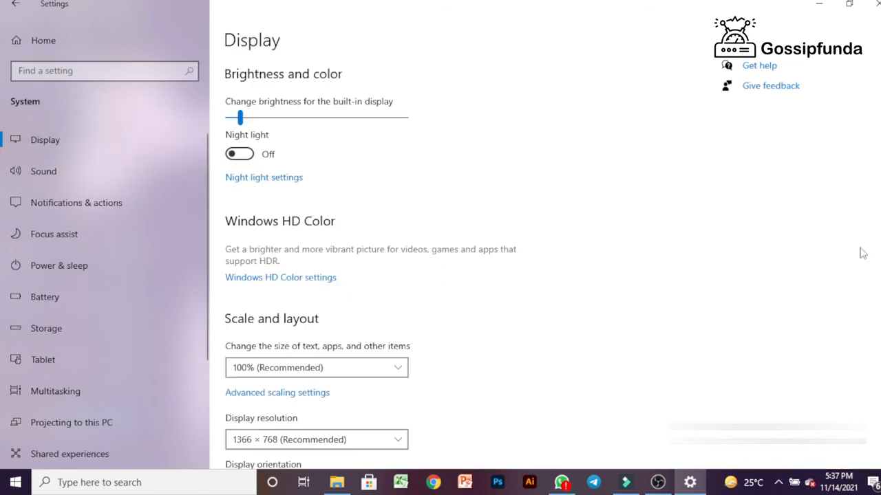
# - Scroll to Display resolution and expand the list of available resolutions
pyautogui.scroll(-3)
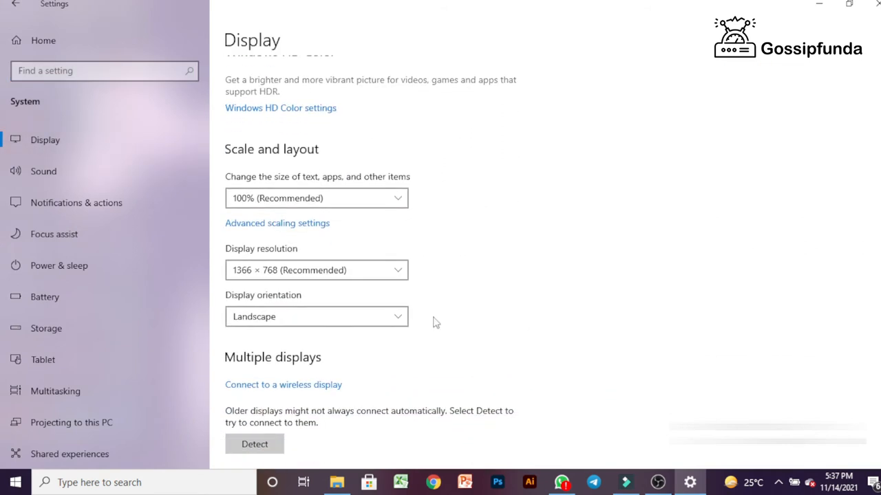
pyautogui.click(317, 270)
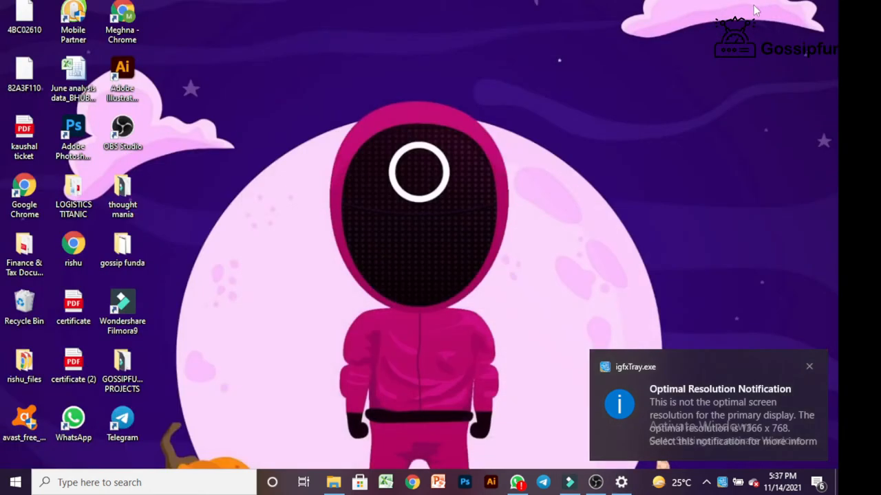
# - Return to Display settings and switch the resolution to 1280 × 768
pyautogui.click(15, 482)
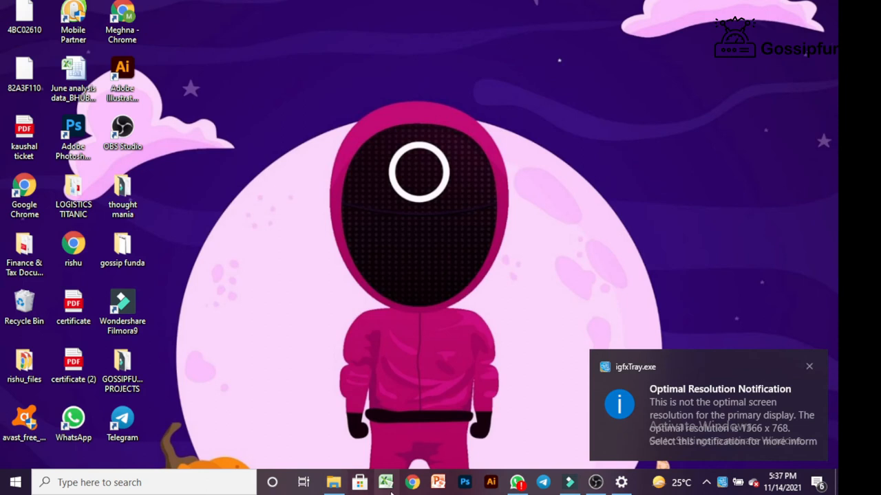
pyautogui.click(333, 482)
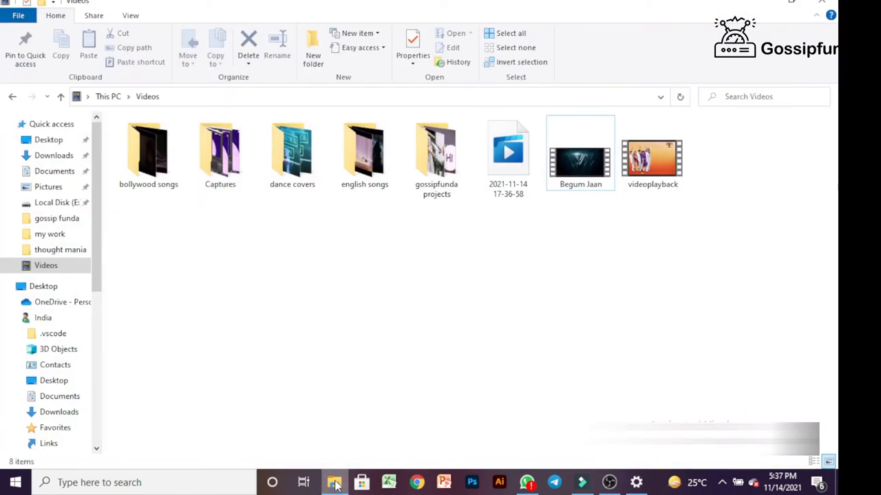
pyautogui.click(333, 482)
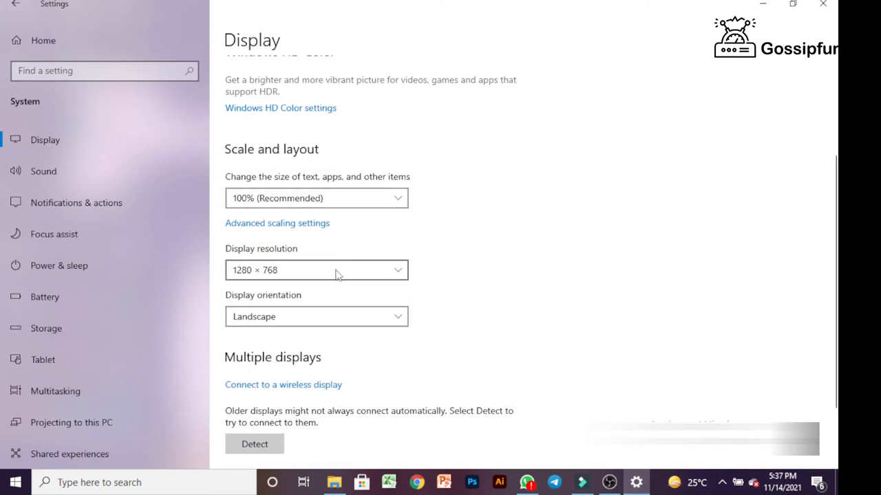
pyautogui.click(316, 270)
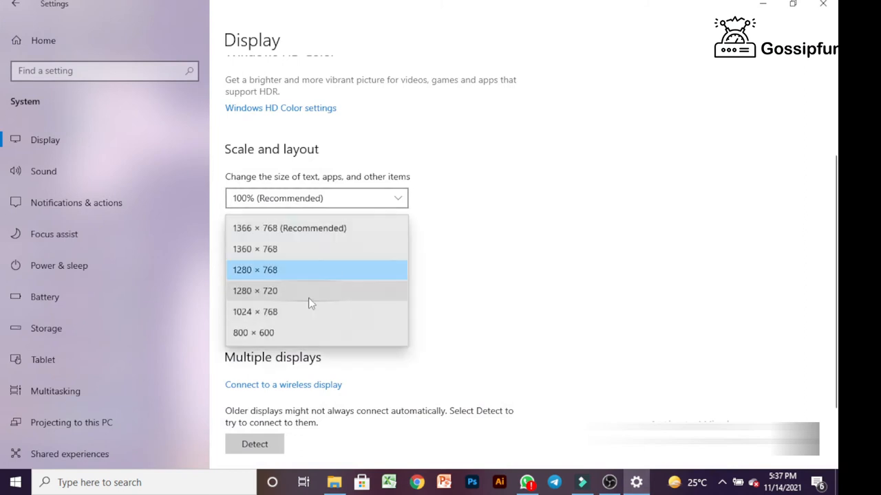
pyautogui.click(255, 311)
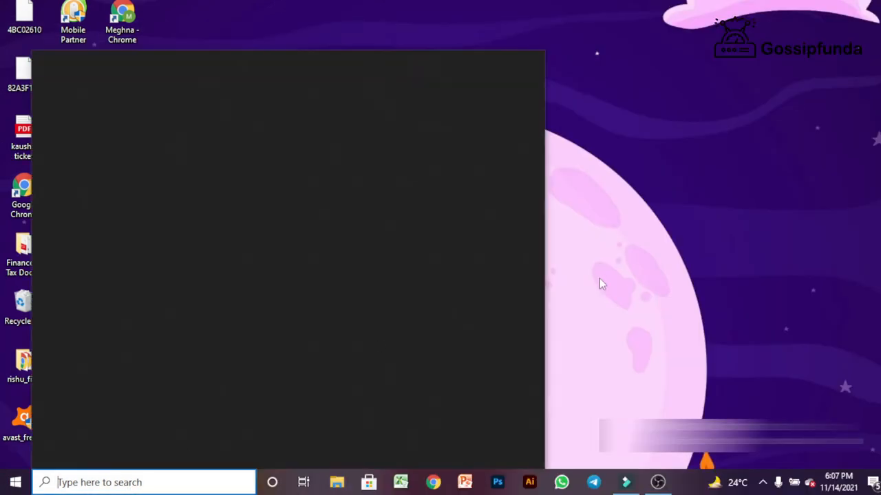
# - Search 'scree', reach Display settings and set the resolution back to 1366 × 768 (Recommended)
pyautogui.click(145, 482)
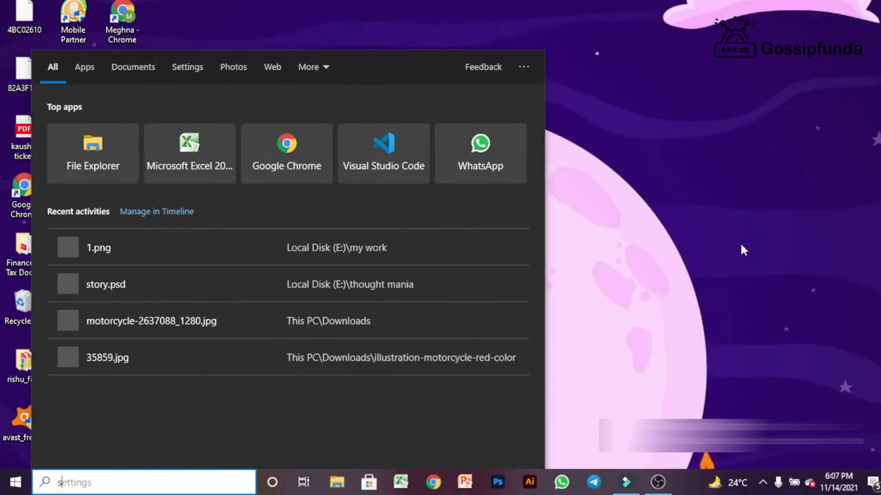
pyautogui.write('scree')
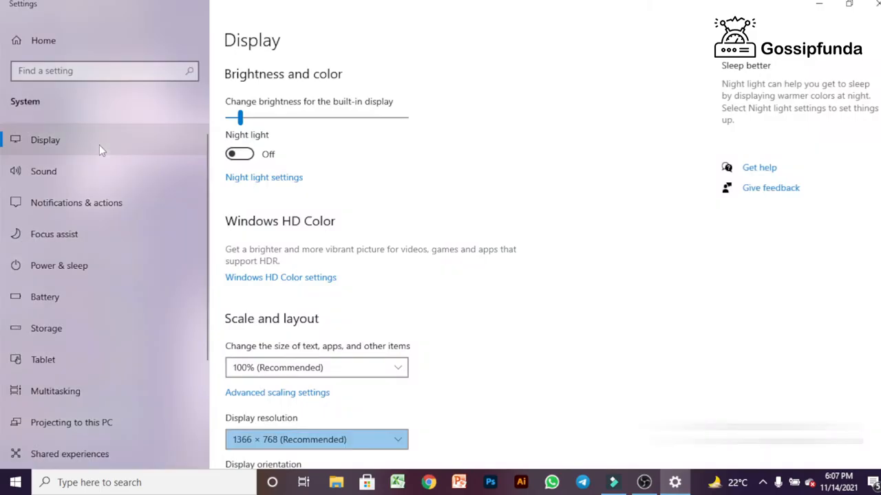
pyautogui.scroll(-3)
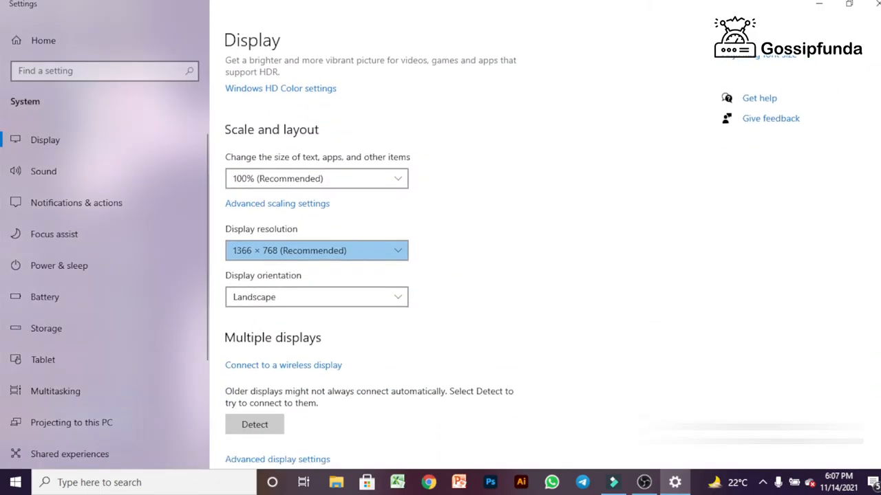
pyautogui.scroll(-3)
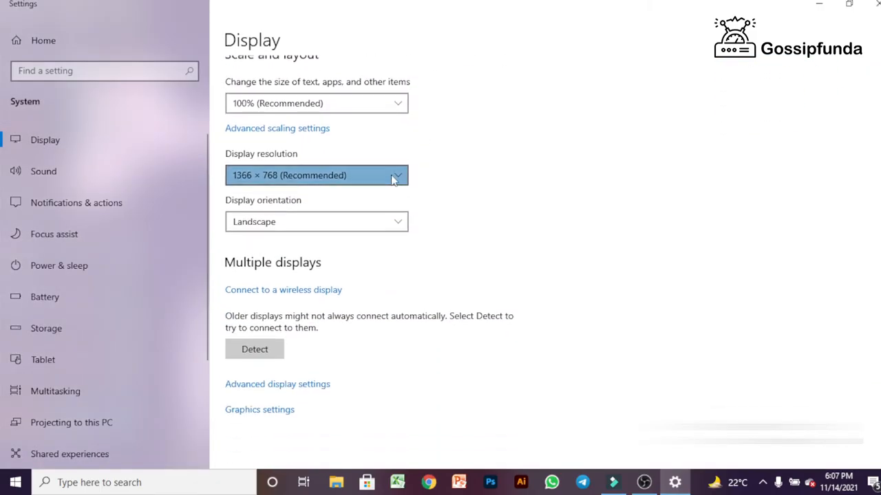
pyautogui.click(316, 175)
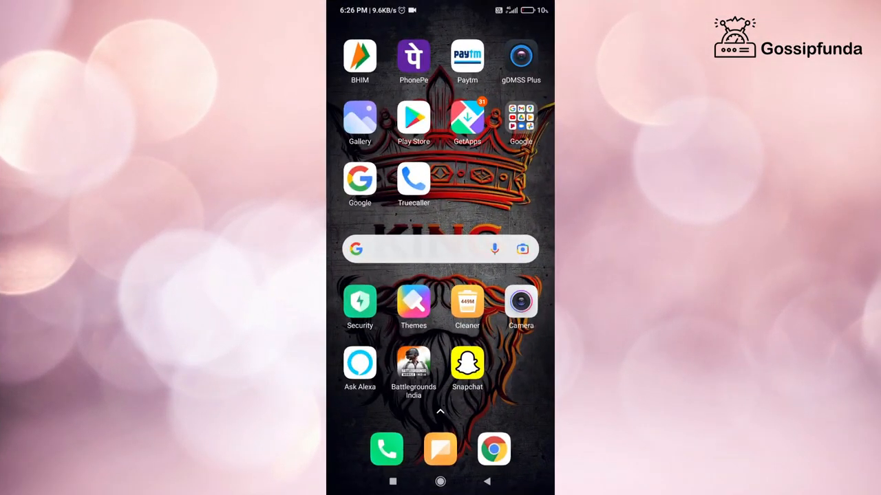
# - Search Google for 'gossip funda' and open the Gossipfunda website
pyautogui.click(441, 249)
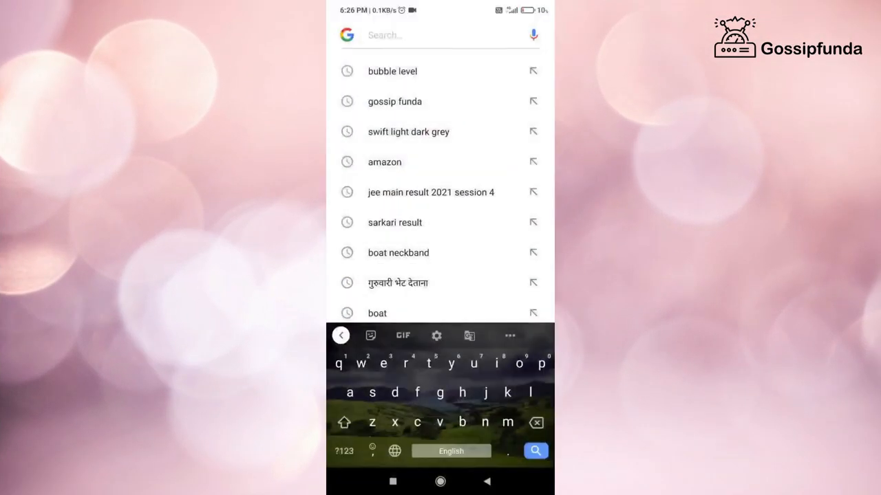
pyautogui.write('gossi')
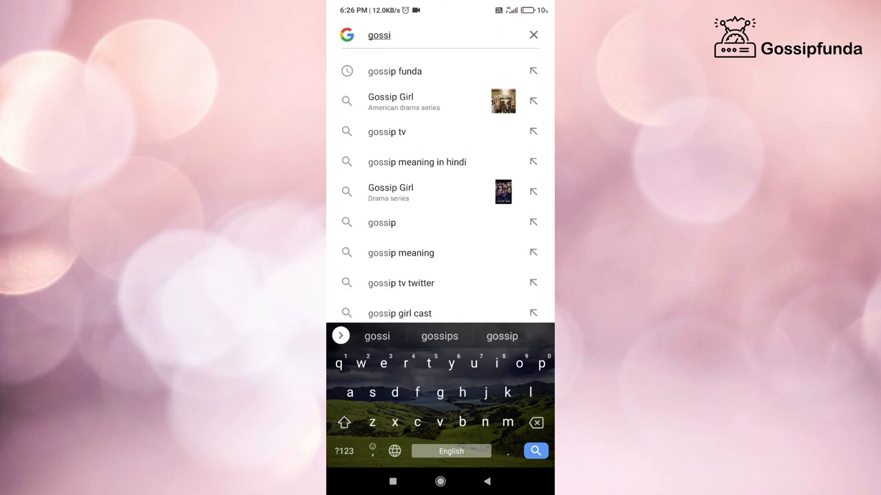
pyautogui.click(393, 71)
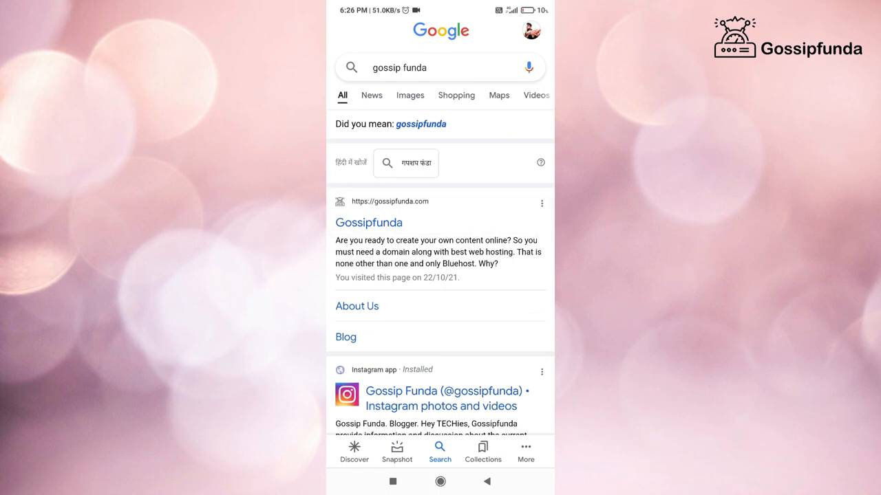
pyautogui.click(369, 223)
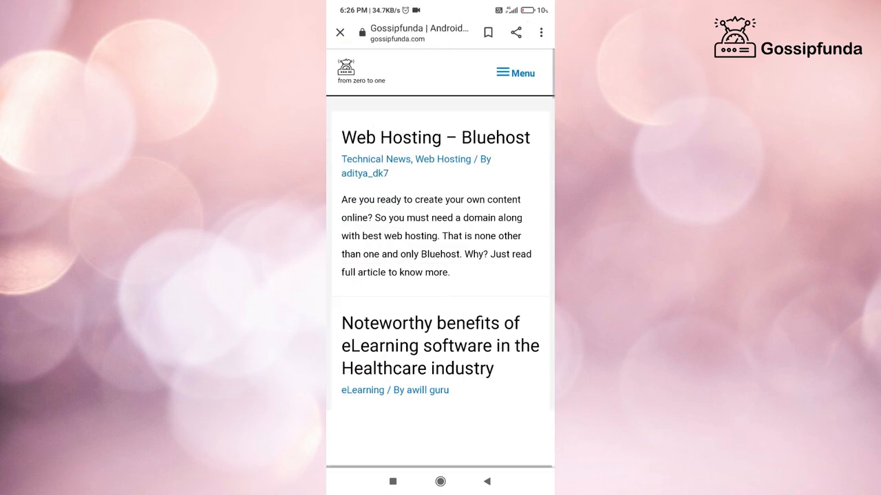
# - Scroll down the Gossipfunda site to its footer
pyautogui.scroll(-3)
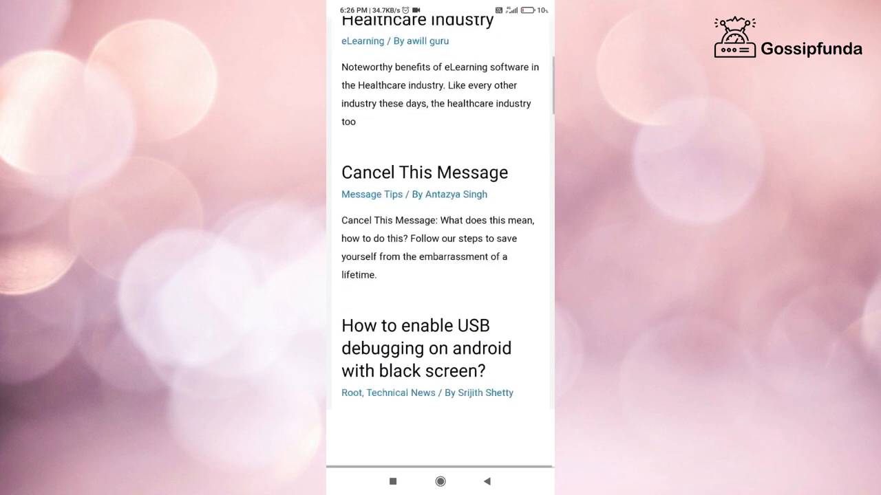
pyautogui.scroll(-3)
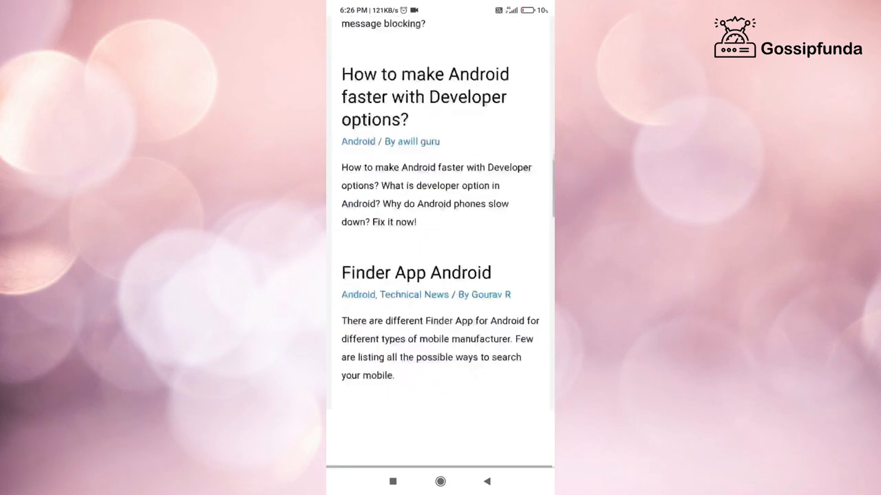
pyautogui.scroll(-3)
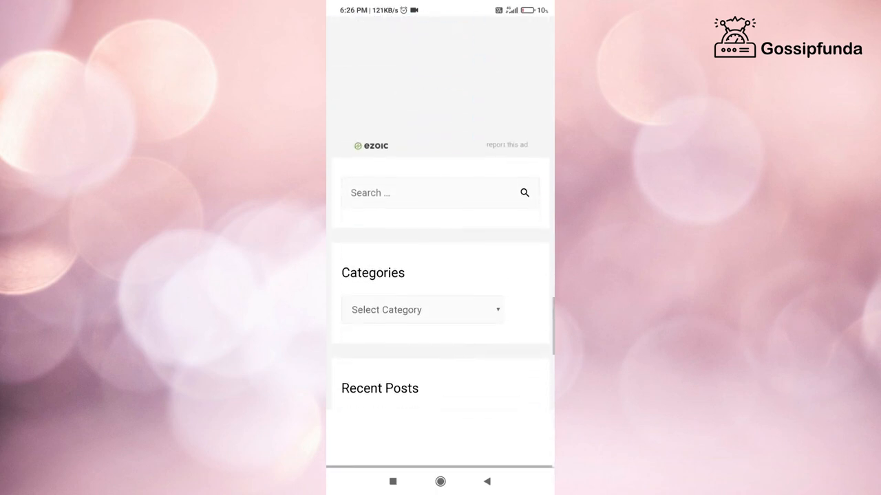
pyautogui.scroll(-3)
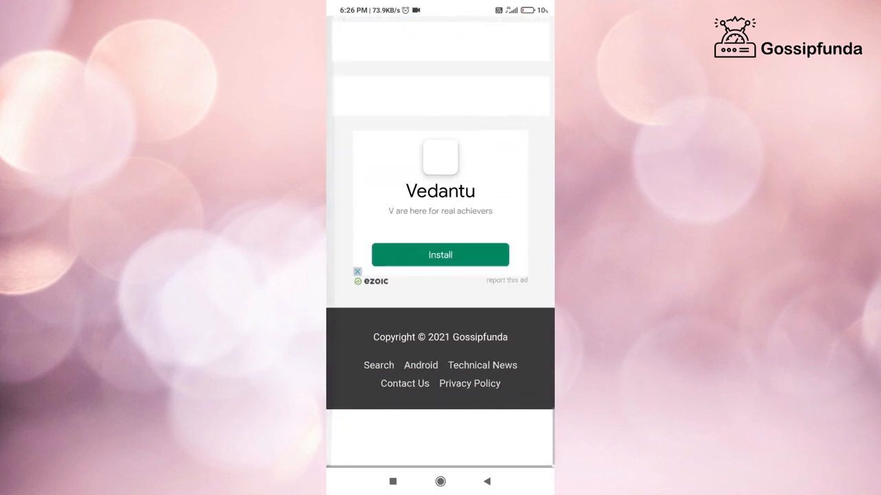